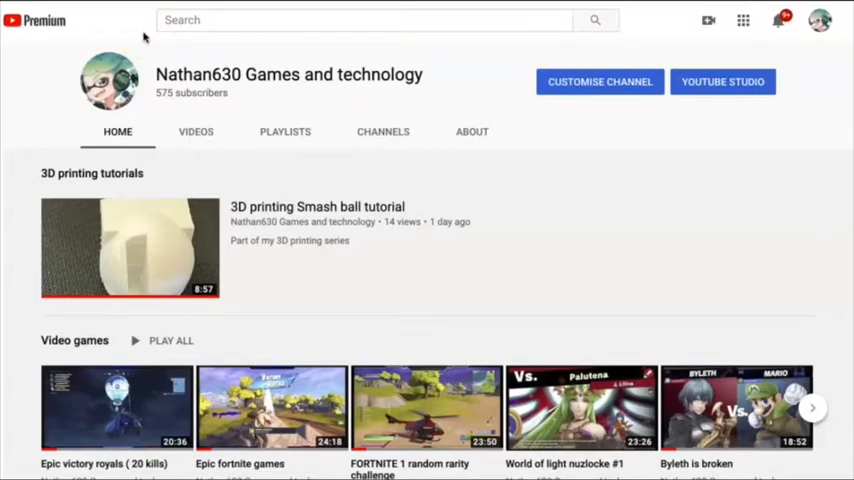
pyautogui.moveTo(144, 36)
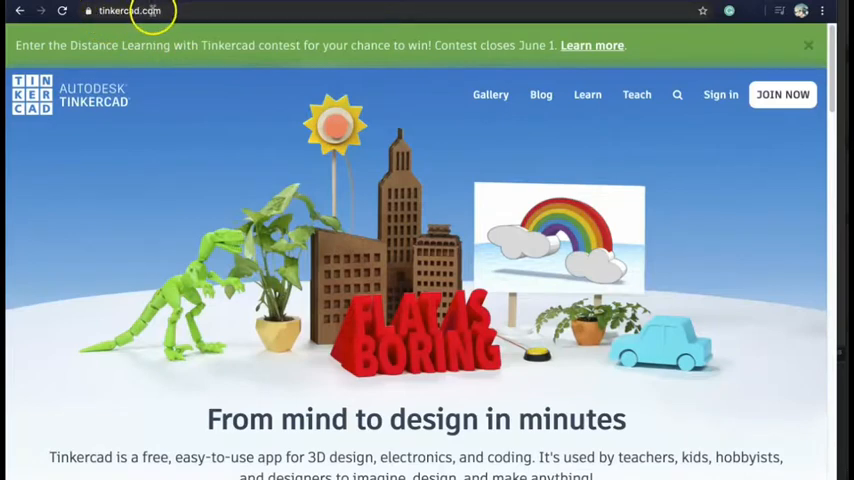
pyautogui.moveTo(482, 132)
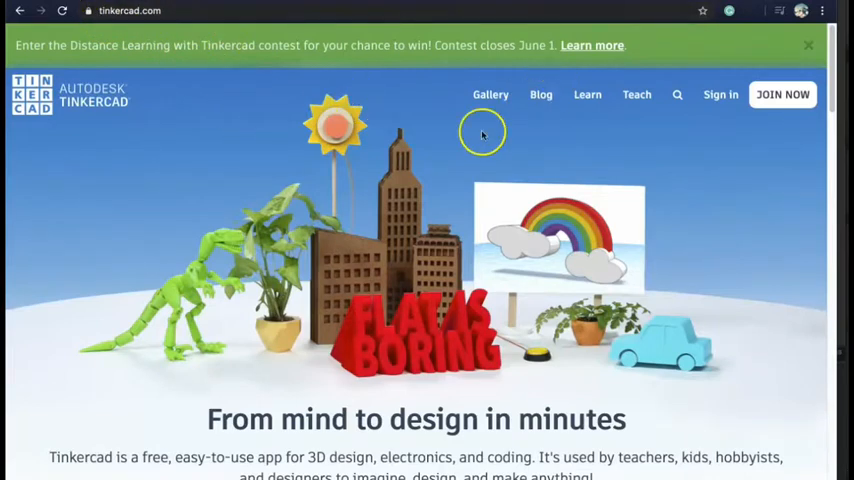
pyautogui.moveTo(676, 148)
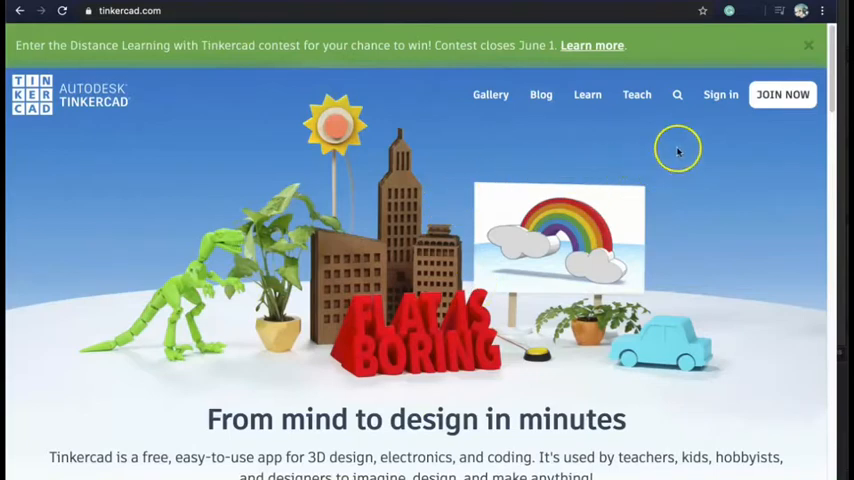
pyautogui.moveTo(720, 94)
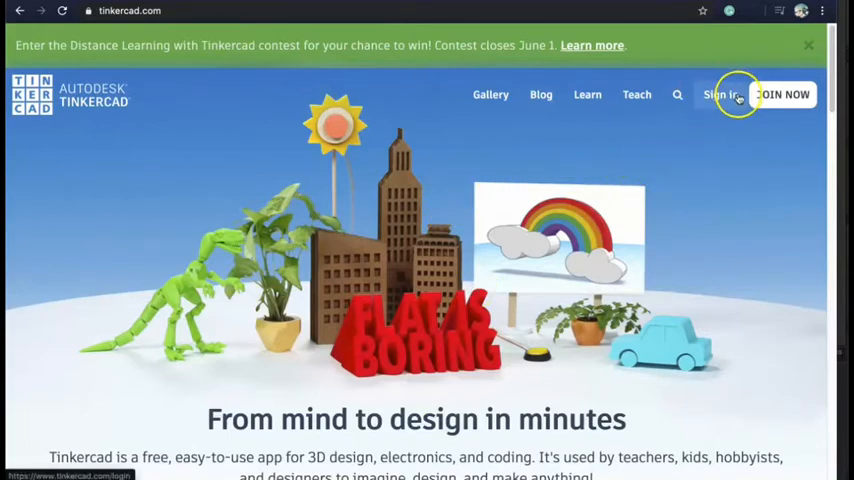
# Step: From tinkercad.com, join/sign in using the Email or Username option
pyautogui.click(784, 94)
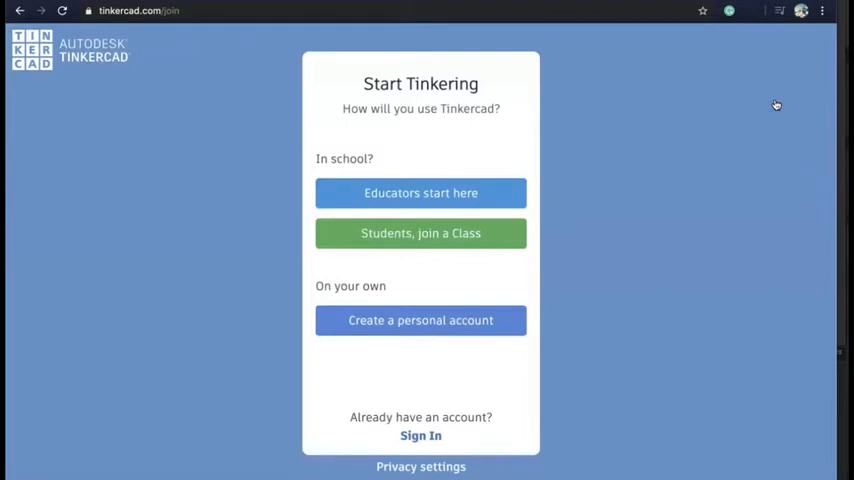
pyautogui.moveTo(488, 320)
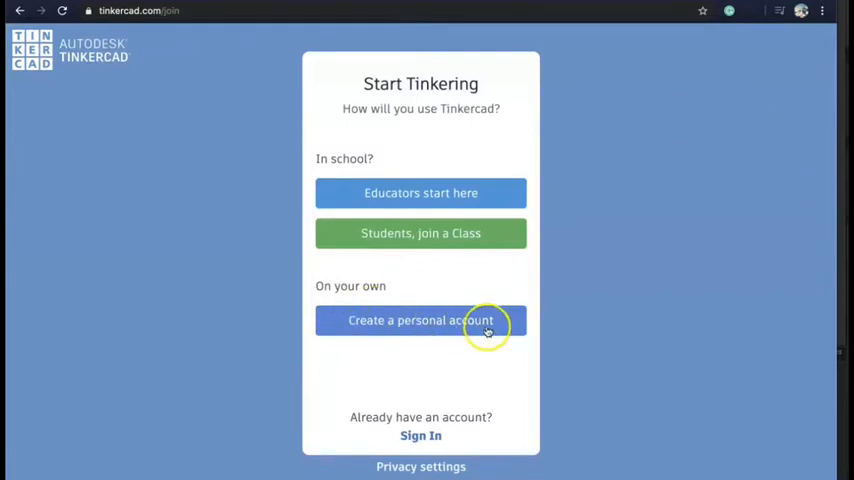
pyautogui.moveTo(398, 320)
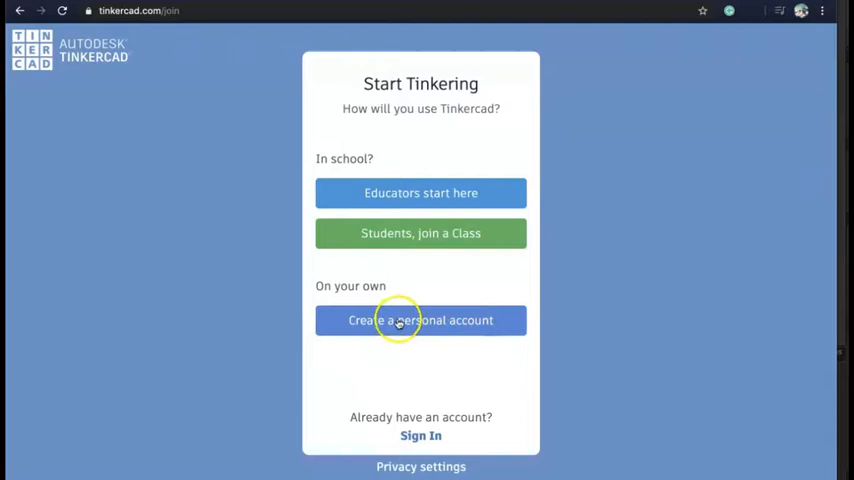
pyautogui.click(420, 436)
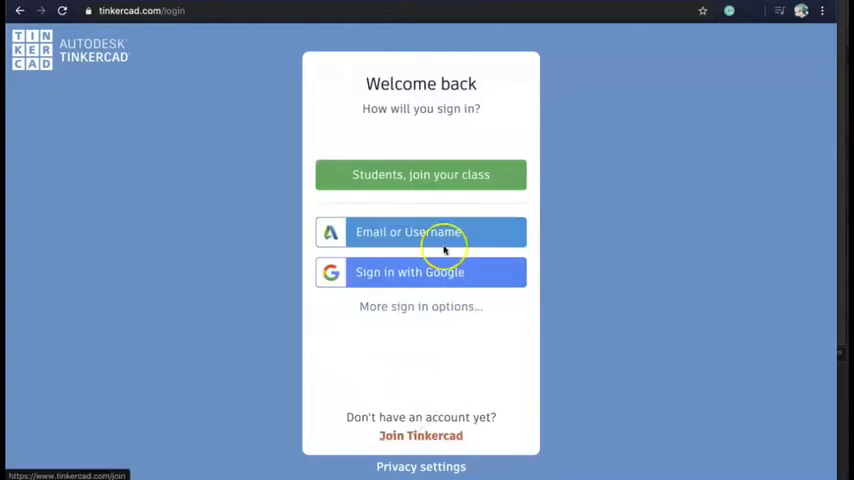
pyautogui.click(420, 232)
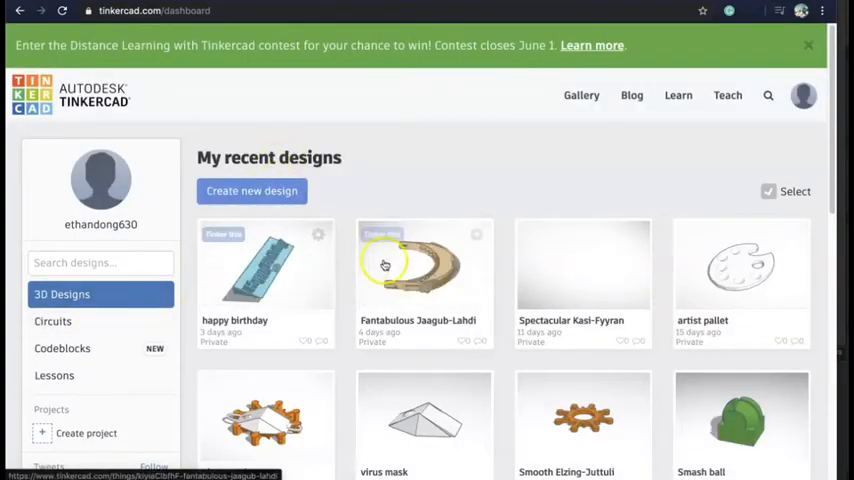
# Step: Browse the dashboard's Codeblocks and Lessons collections, then return to 3D Designs
pyautogui.scroll(-3)
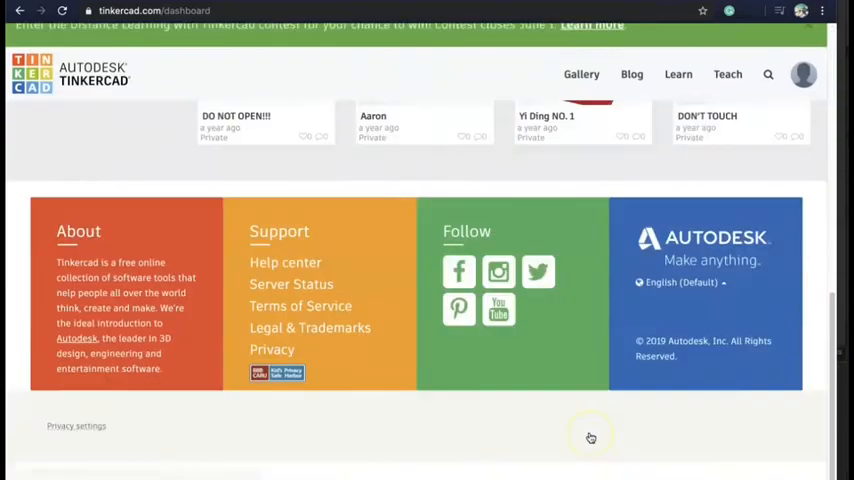
pyautogui.scroll(3)
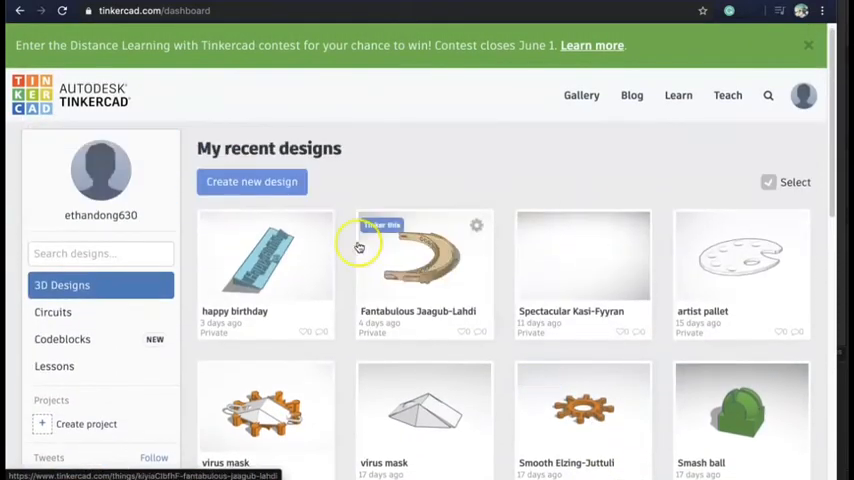
pyautogui.click(62, 340)
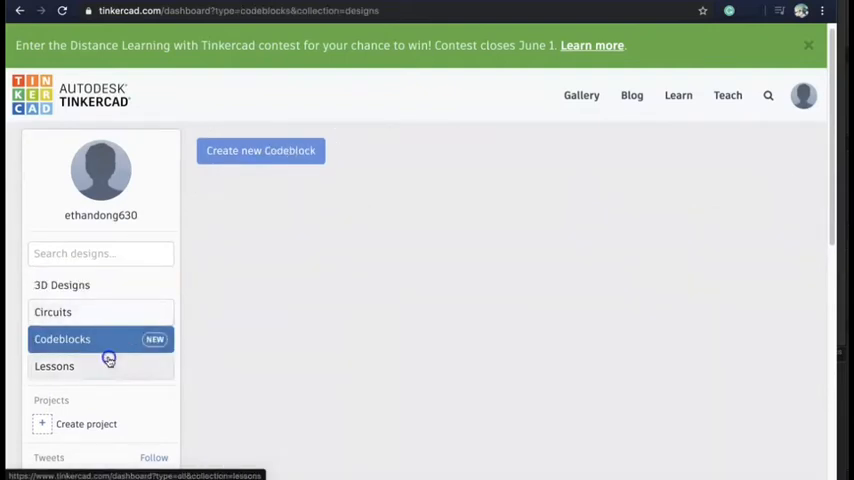
pyautogui.click(54, 366)
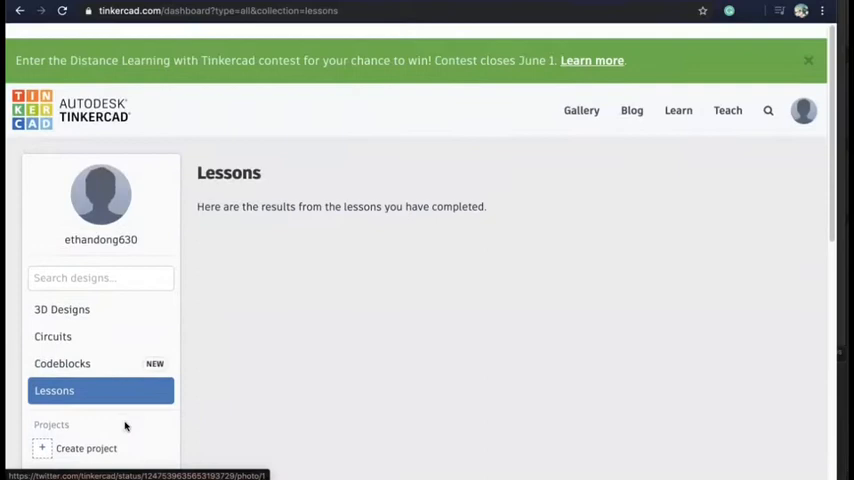
pyautogui.click(60, 308)
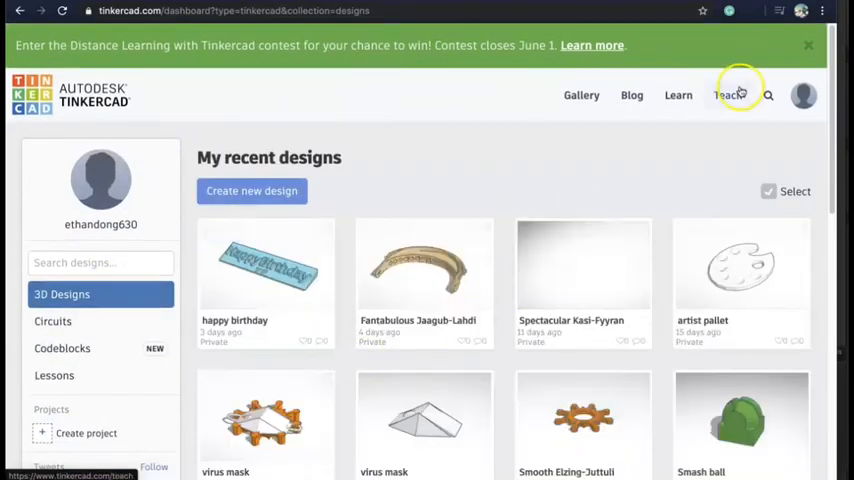
pyautogui.click(728, 94)
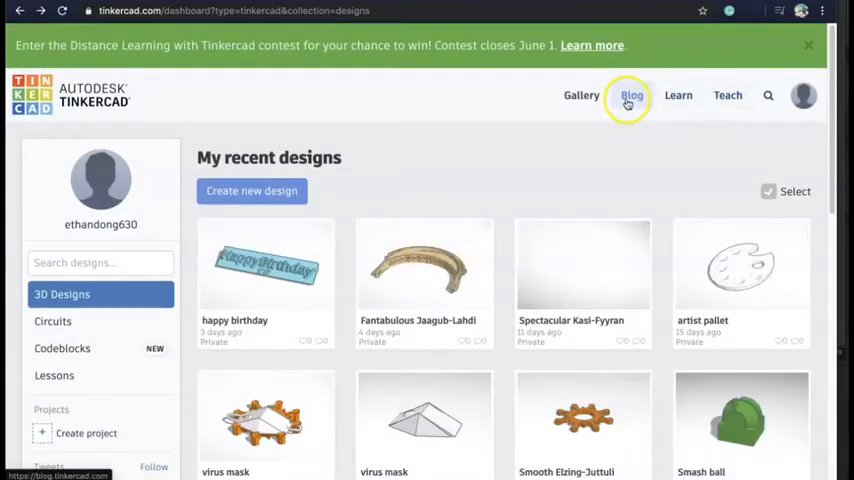
pyautogui.moveTo(582, 96)
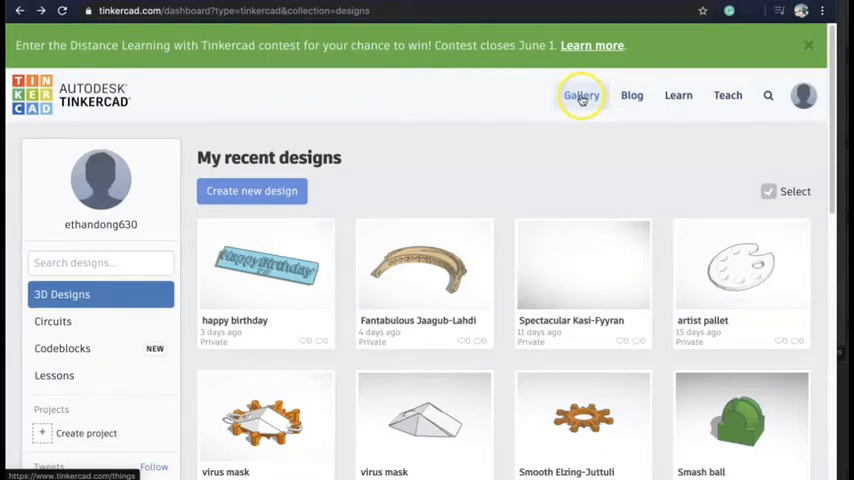
pyautogui.moveTo(252, 192)
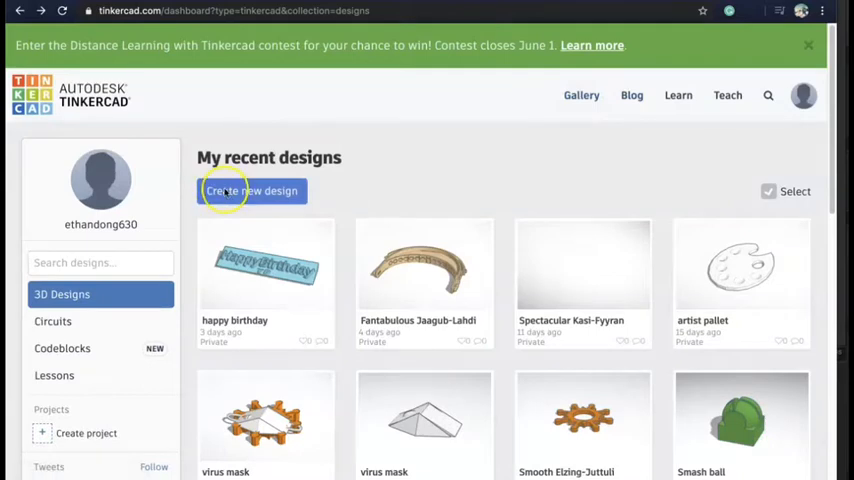
# Step: Start a new 3D design and drop the Scribble shape to launch the scribble editor
pyautogui.click(252, 190)
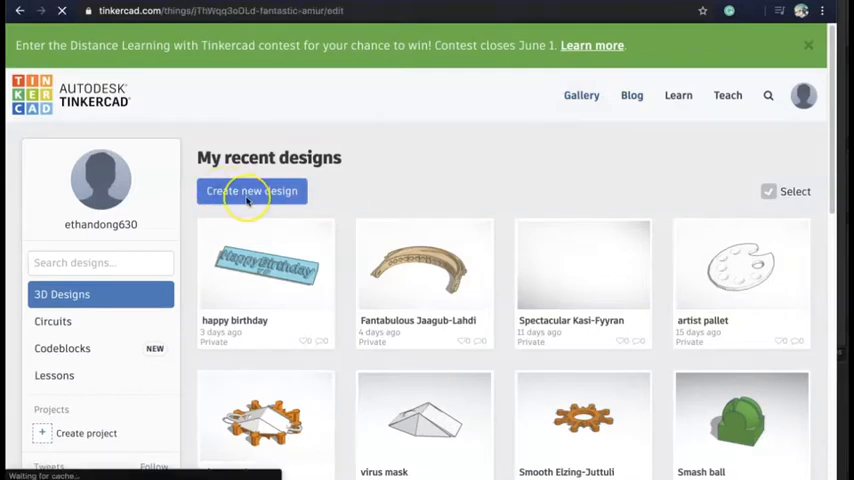
pyautogui.click(252, 192)
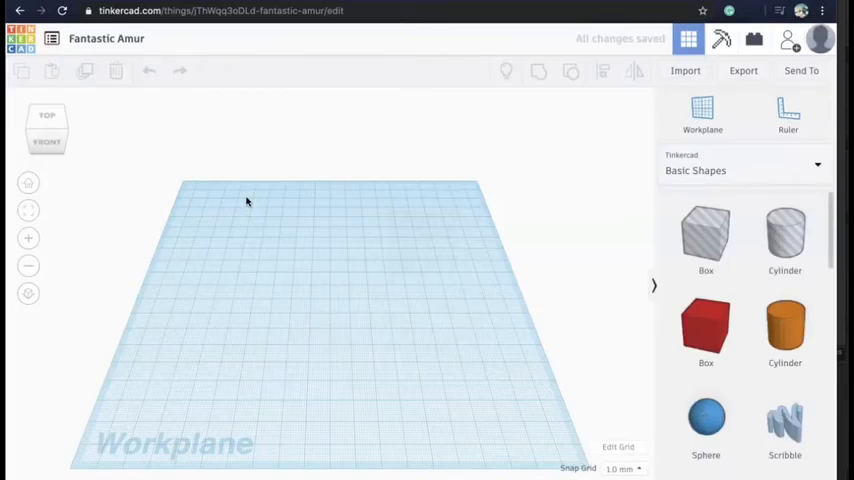
pyautogui.scroll(-3)
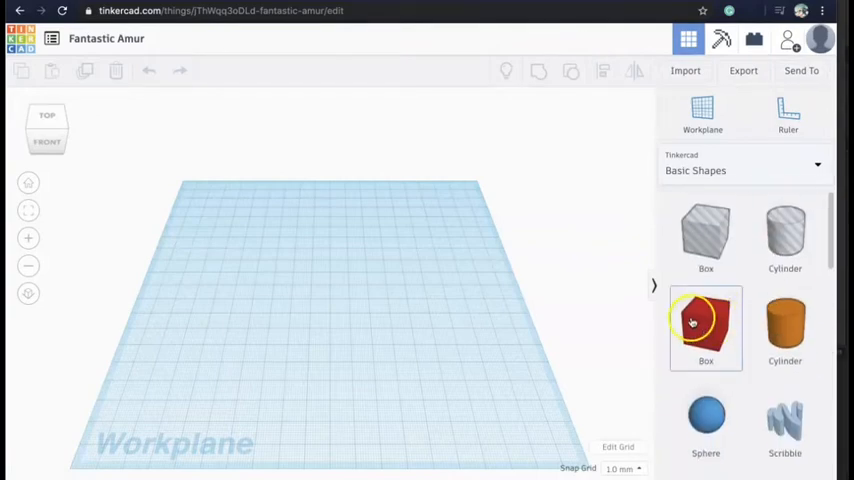
pyautogui.scroll(-3)
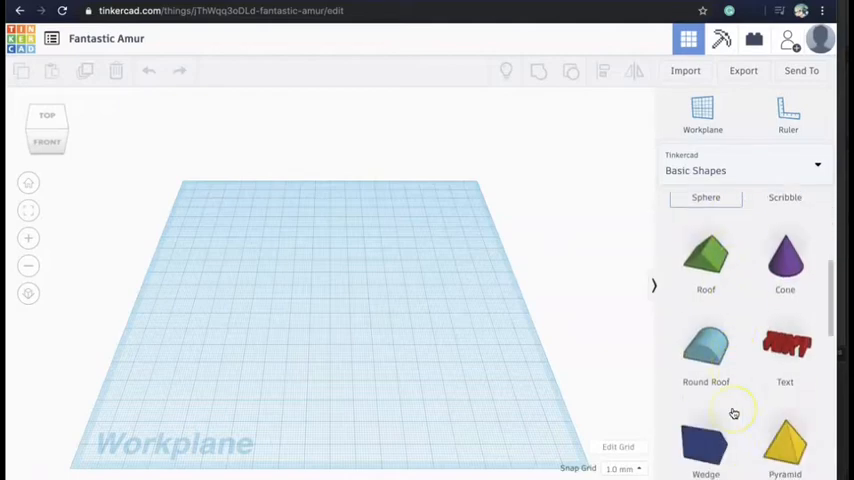
pyautogui.scroll(-3)
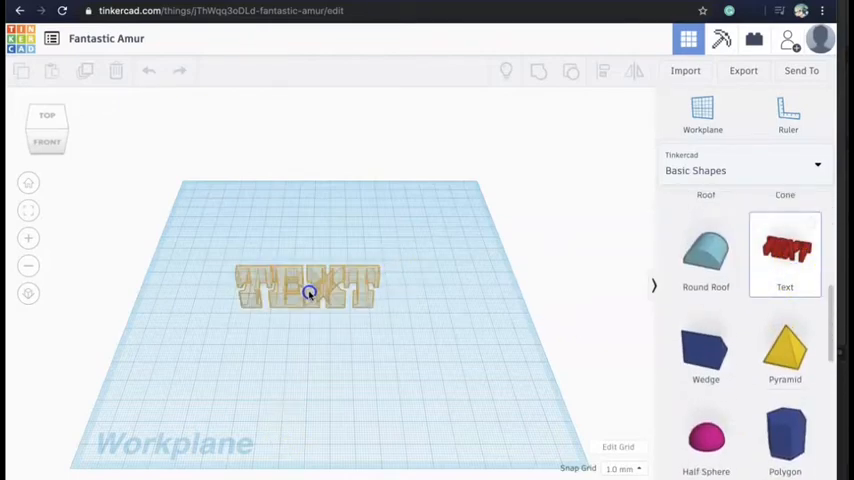
pyautogui.click(308, 290)
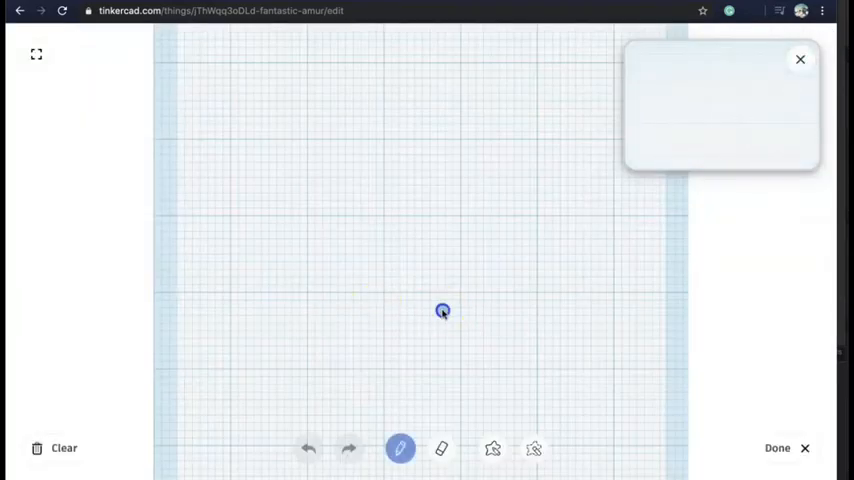
# Step: Draw a spiral with the pencil and finish it into a solid shape on the workplane
pyautogui.moveTo(444, 310); pyautogui.dragTo(458, 292)
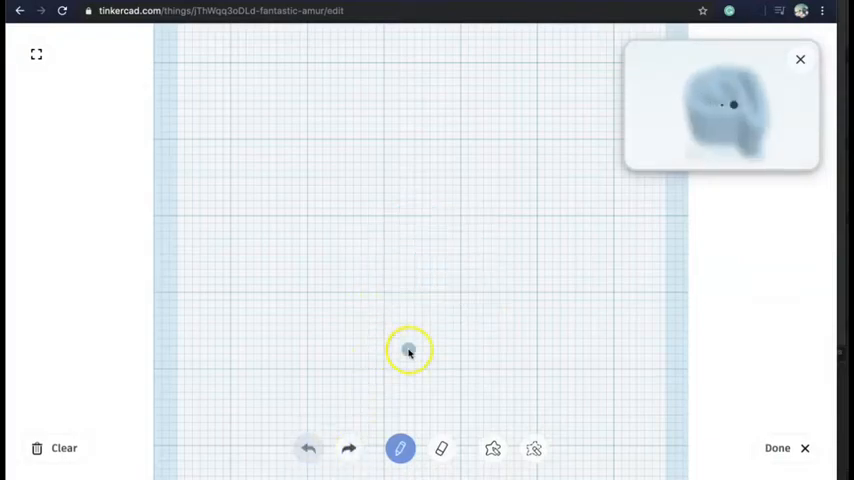
pyautogui.moveTo(408, 352); pyautogui.dragTo(480, 298)
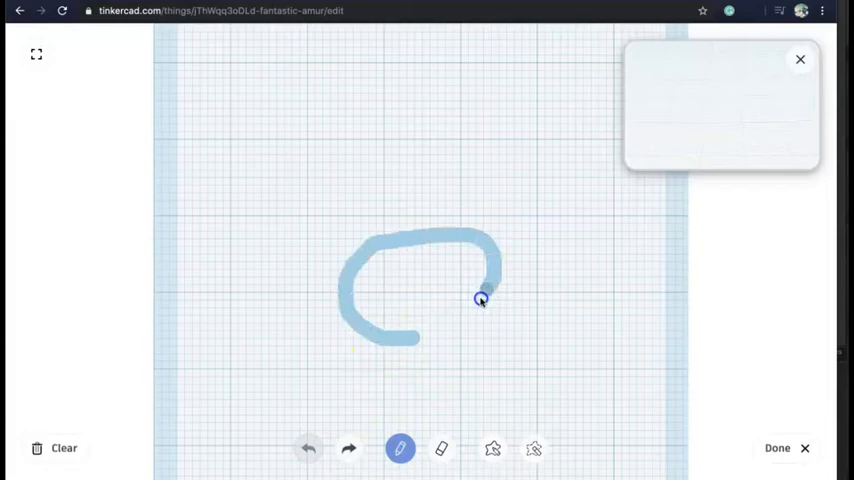
pyautogui.moveTo(480, 298); pyautogui.dragTo(456, 300)
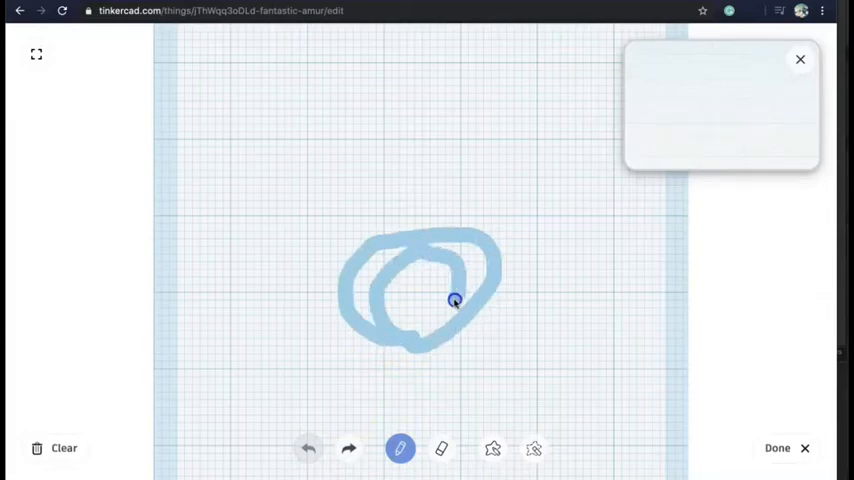
pyautogui.moveTo(454, 300); pyautogui.dragTo(418, 296)
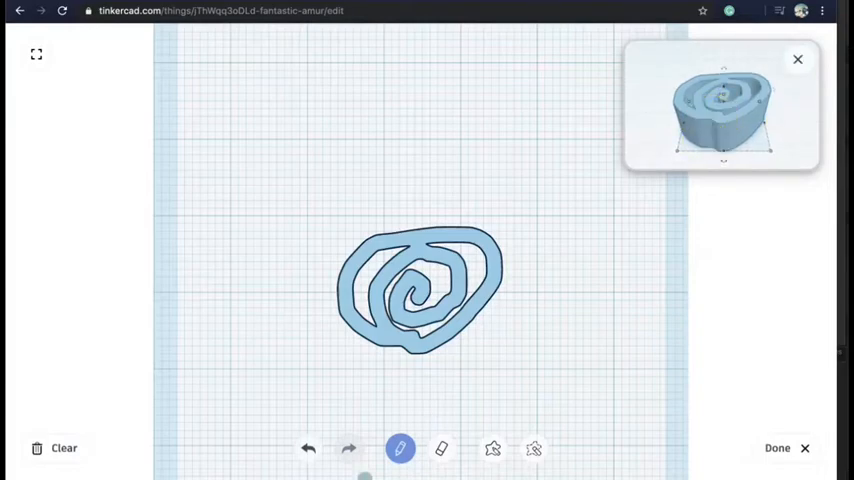
pyautogui.click(776, 448)
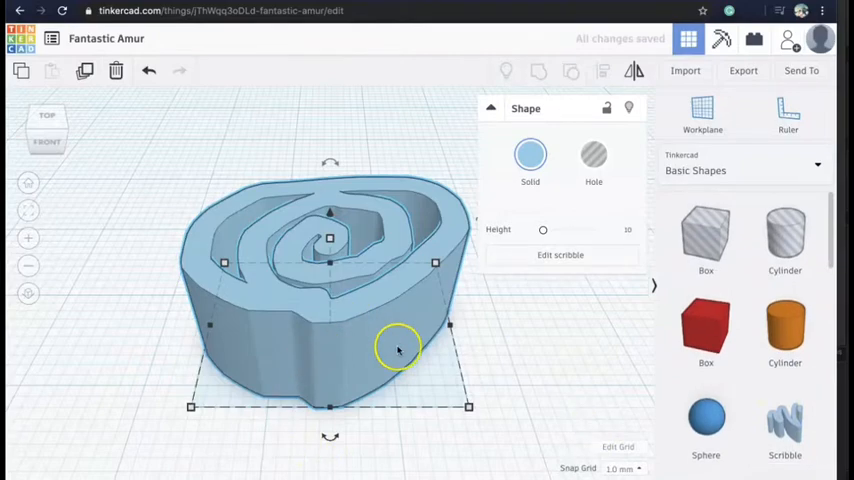
# Step: Browse the Text and numbers shape library
pyautogui.click(780, 170)
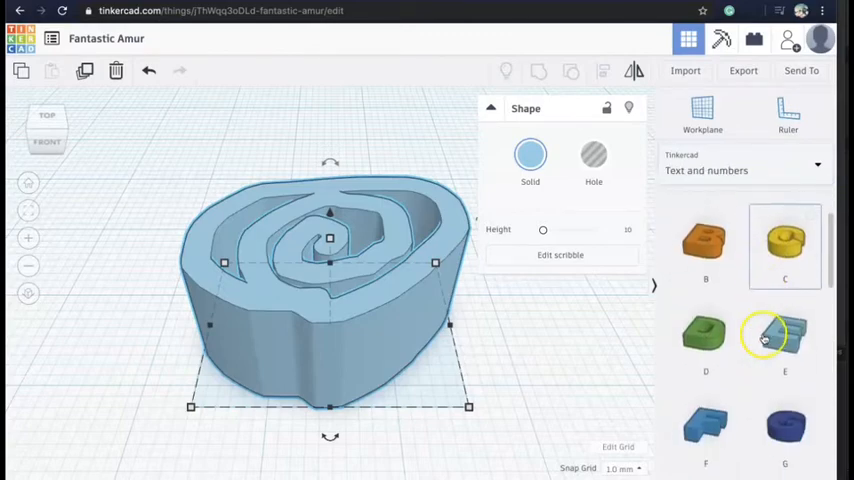
pyautogui.scroll(-3)
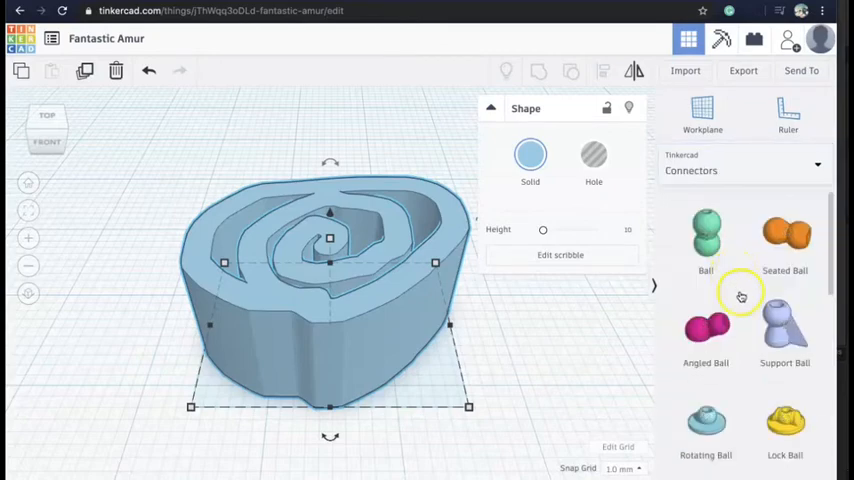
pyautogui.scroll(-3)
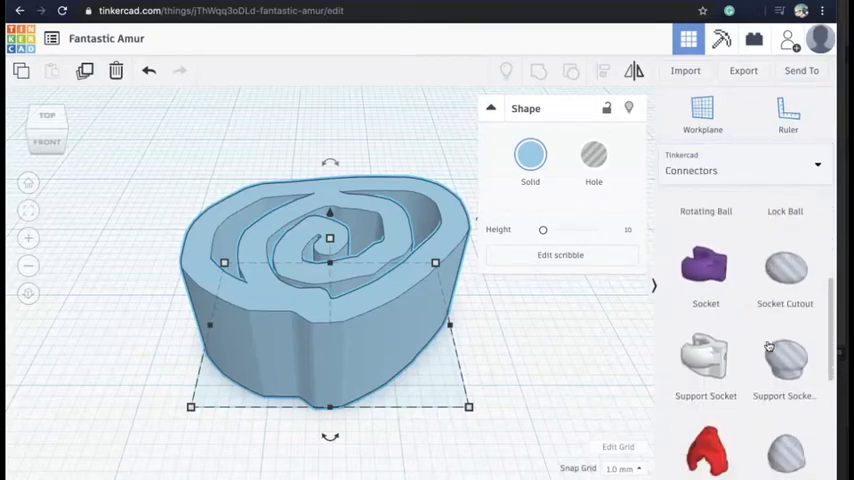
pyautogui.scroll(-3)
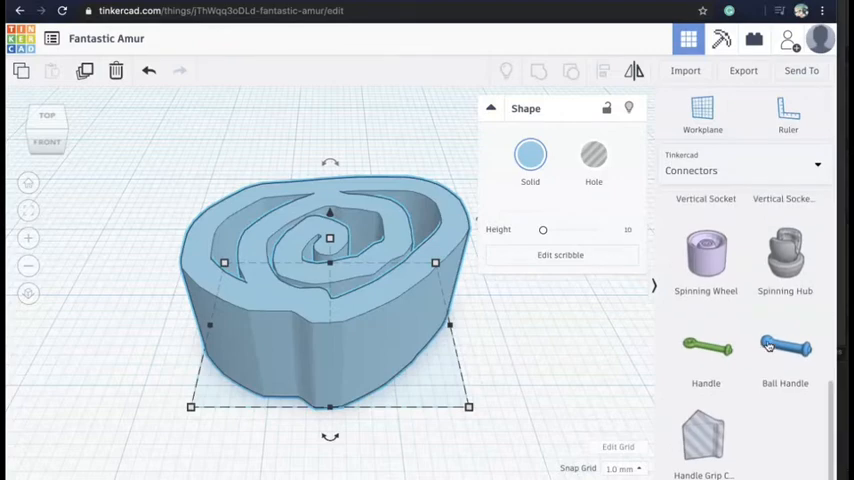
pyautogui.scroll(-3)
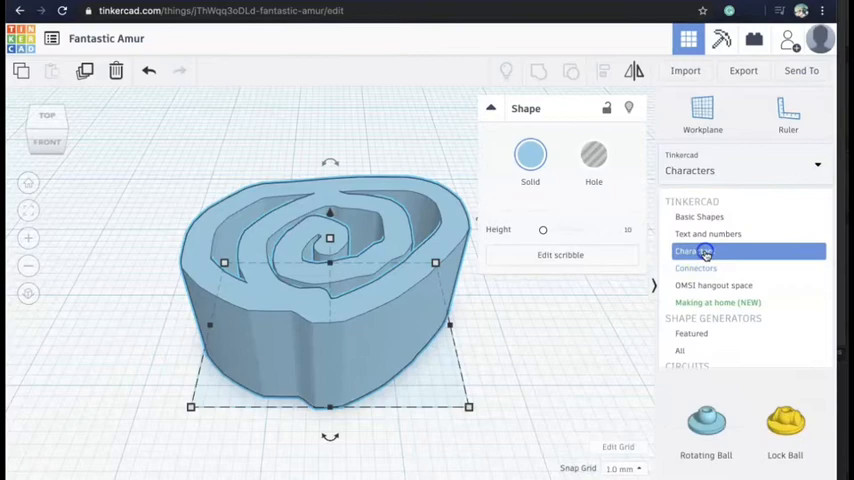
# Step: Browse the Characters library, then the Shape Generators category
pyautogui.click(692, 252)
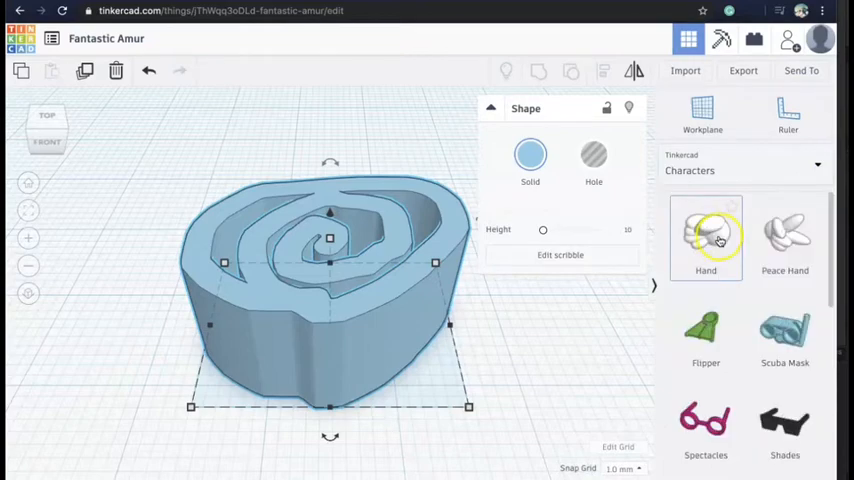
pyautogui.scroll(-3)
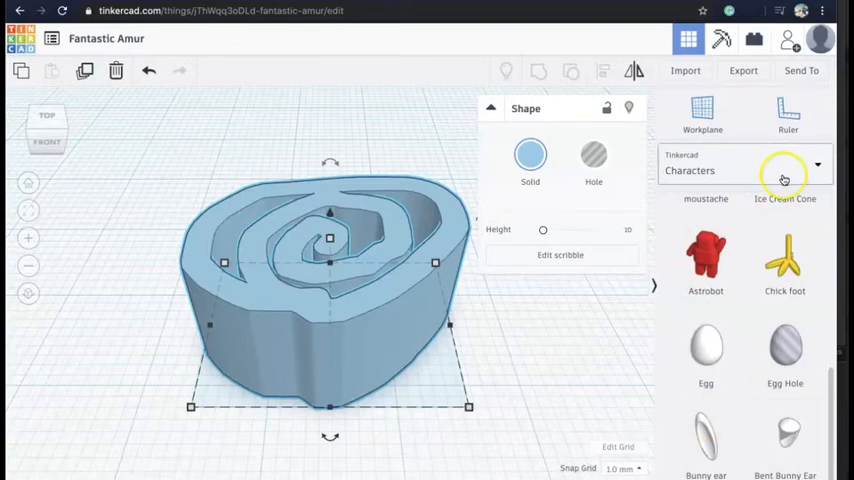
pyautogui.click(816, 164)
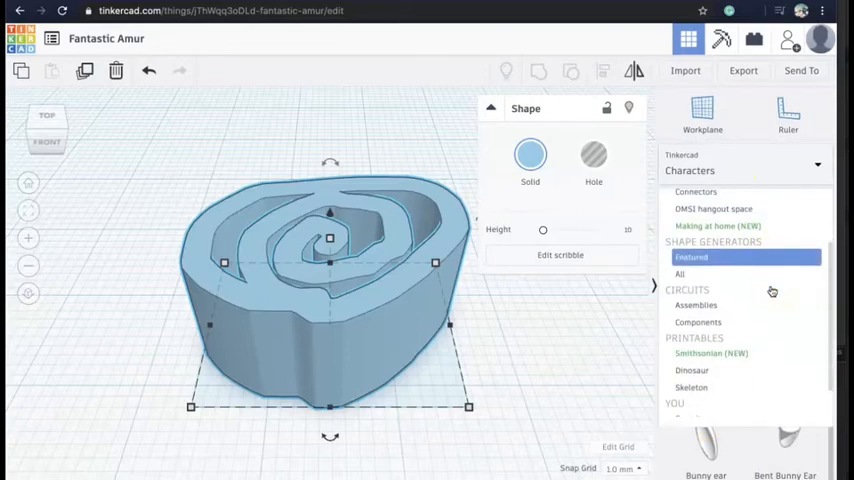
pyautogui.scroll(-3)
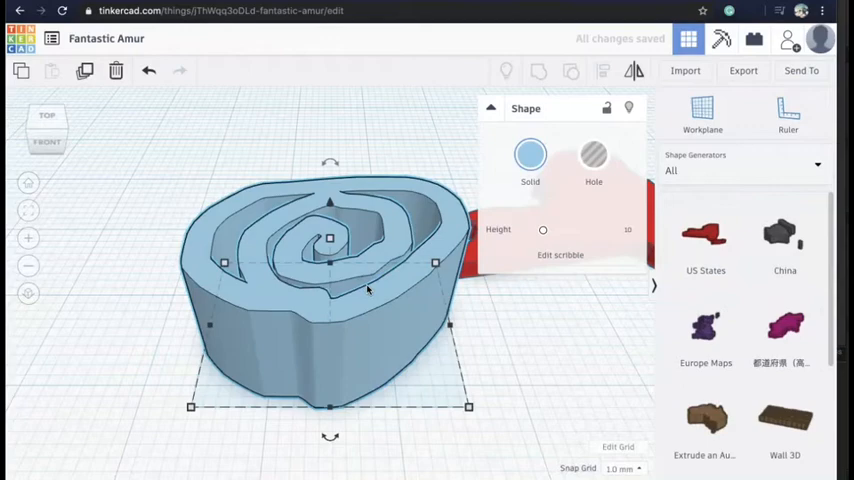
# Step: Pick a different state in the US States generator's Symbol list and browse more generators
pyautogui.click(584, 228)
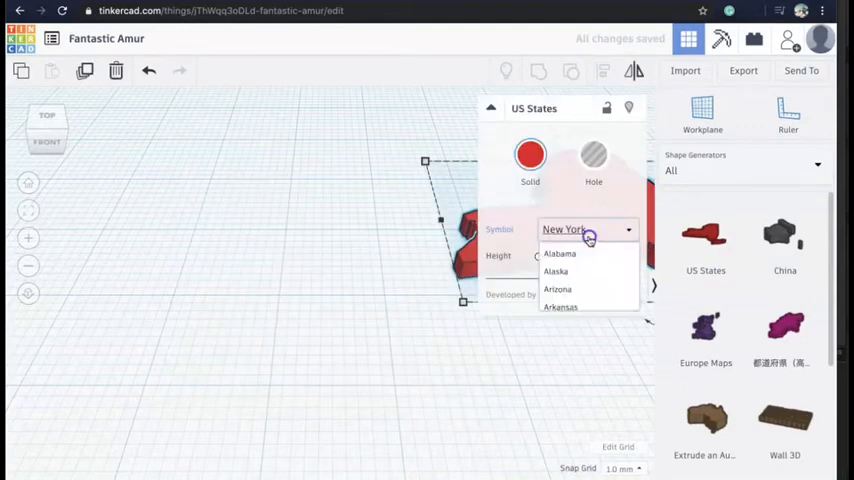
pyautogui.scroll(-3)
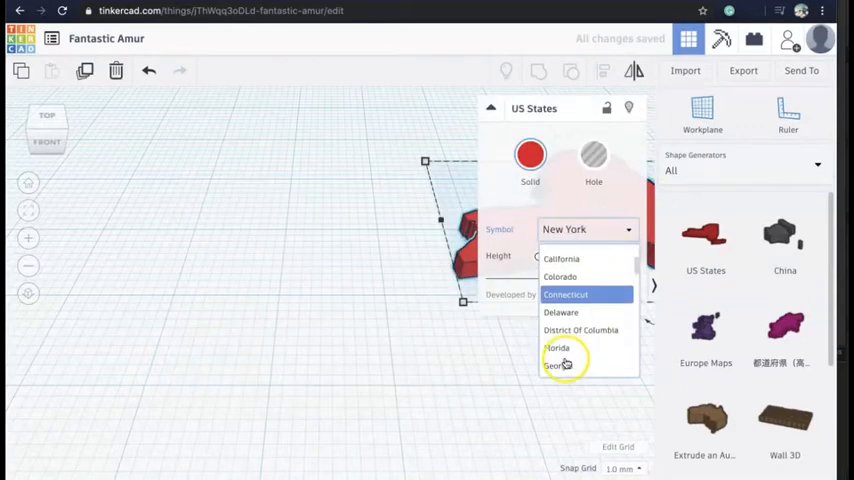
pyautogui.click(560, 260)
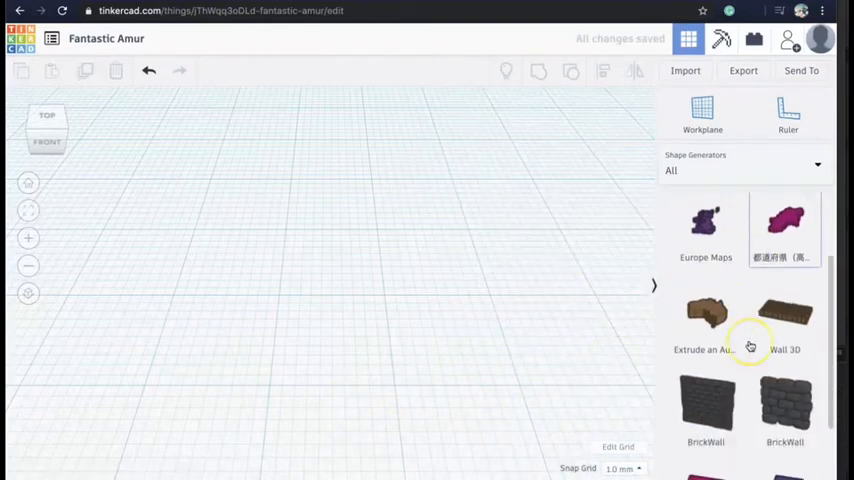
pyautogui.scroll(-3)
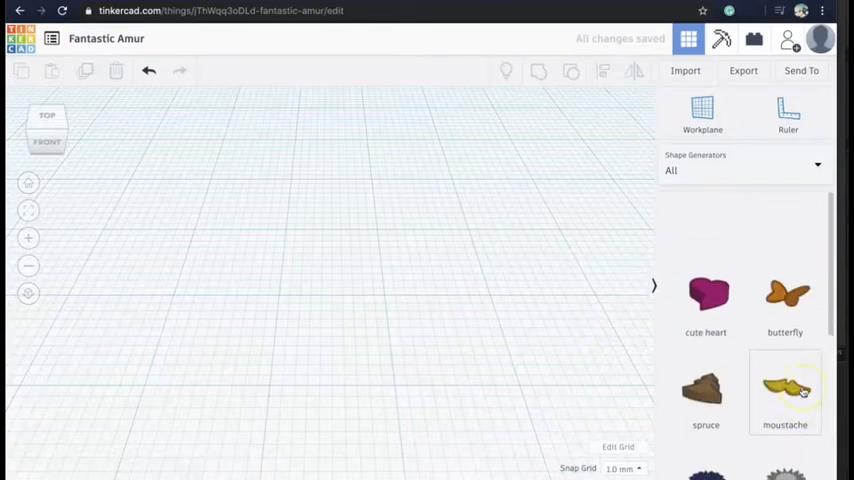
# Step: Switch the shape library from Dinosaur printables back to Tinkercad Basic Shapes
pyautogui.click(816, 164)
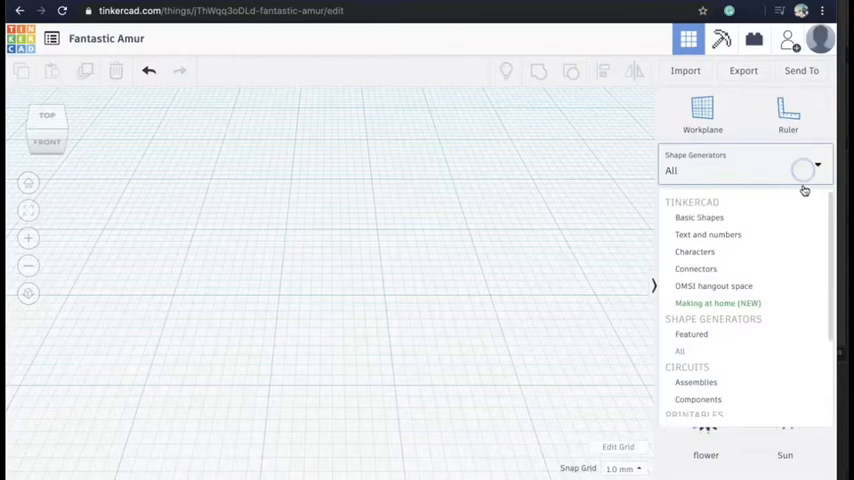
pyautogui.scroll(-3)
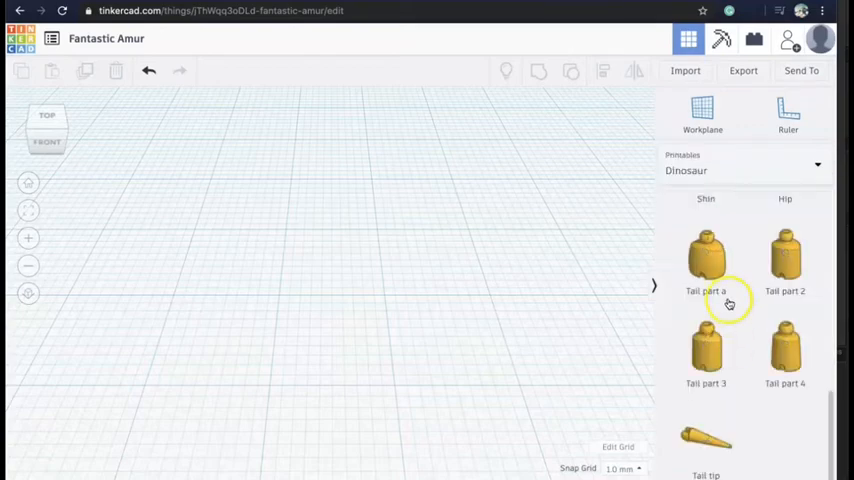
pyautogui.click(816, 164)
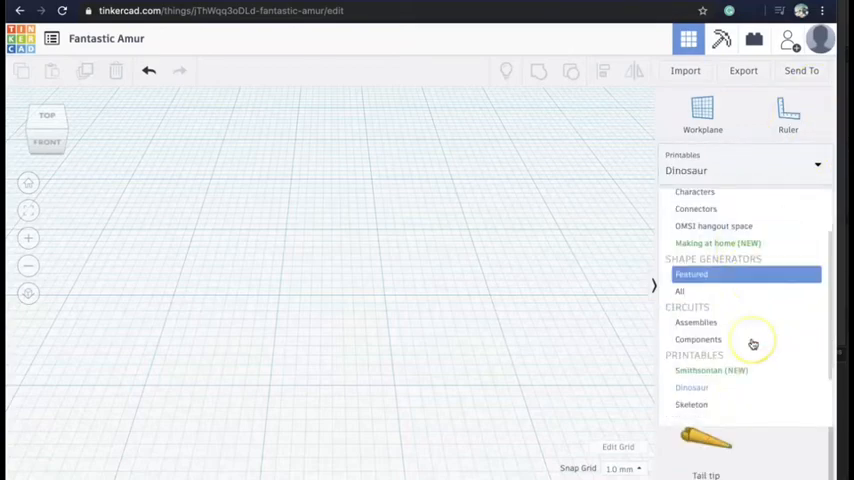
pyautogui.scroll(-3)
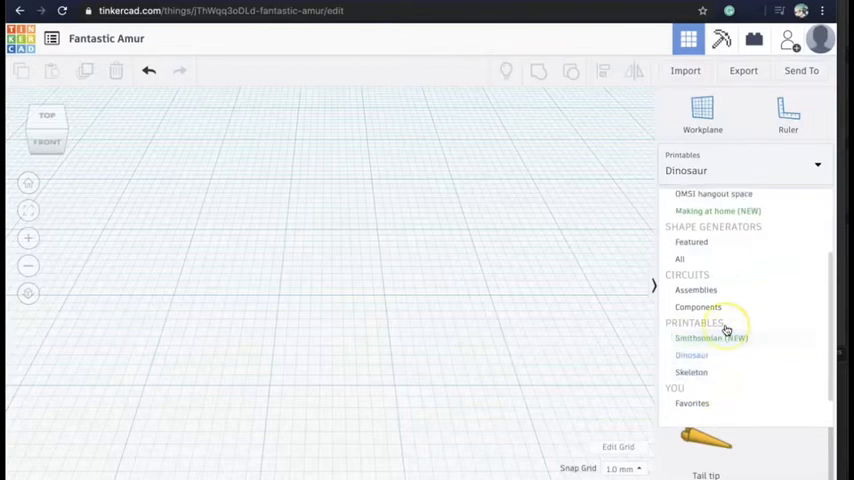
pyautogui.click(696, 290)
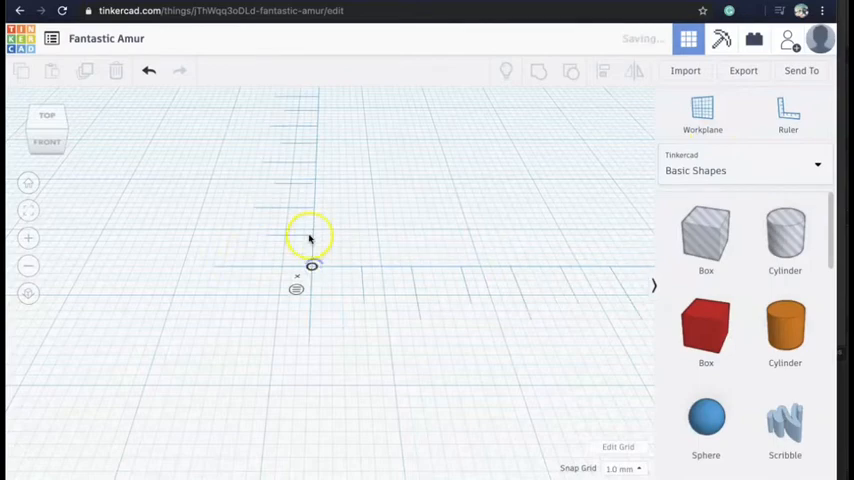
pyautogui.moveTo(544, 200)
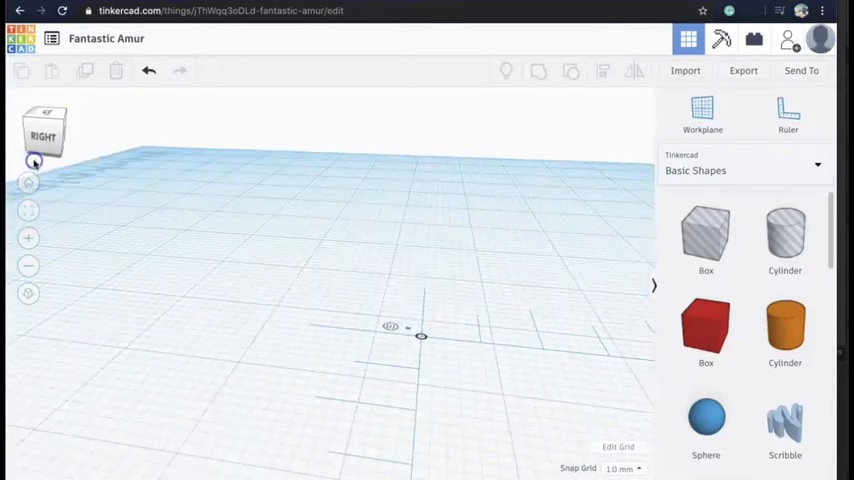
# Step: Orbit to view the empty workplane and ruler from a low side angle
pyautogui.click(28, 262)
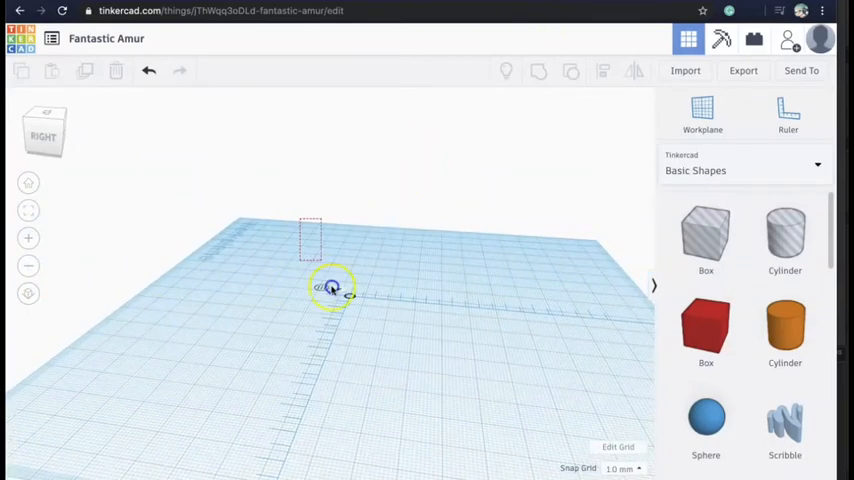
pyautogui.moveTo(706, 324); pyautogui.dragTo(448, 360)
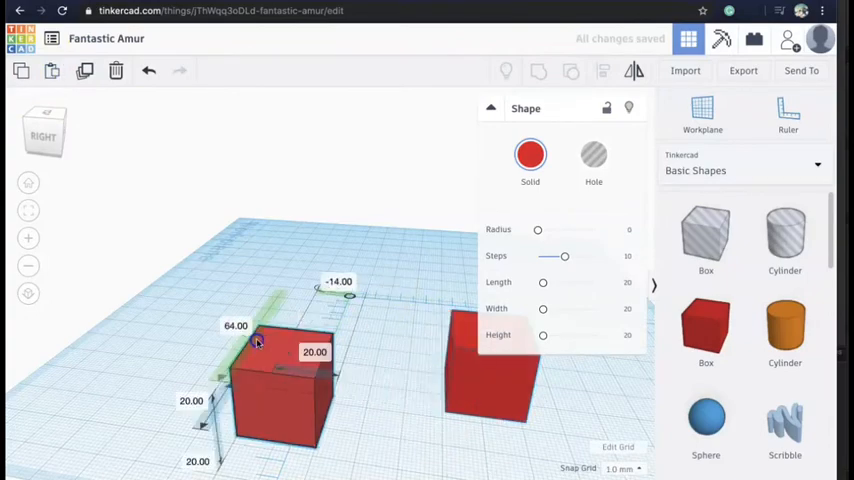
# Step: Duplicate the red box with Ctrl+D and drag the copy to a new spot
pyautogui.click(86, 70)
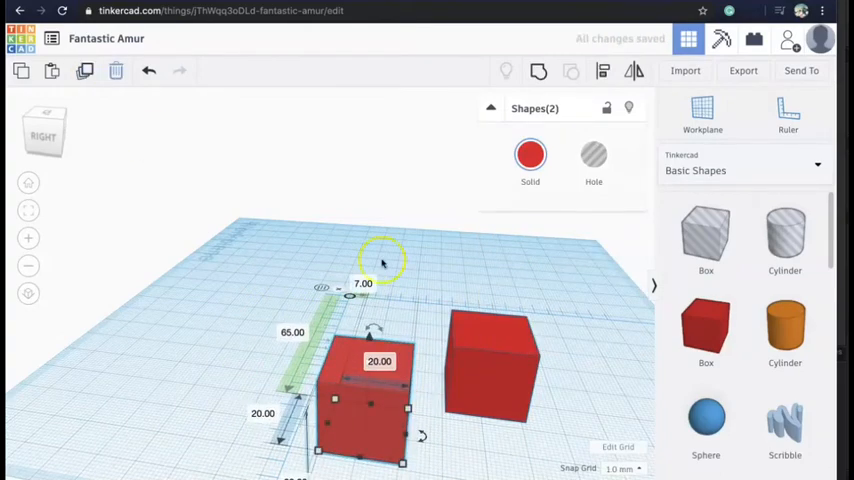
pyautogui.moveTo(376, 400); pyautogui.dragTo(150, 370)
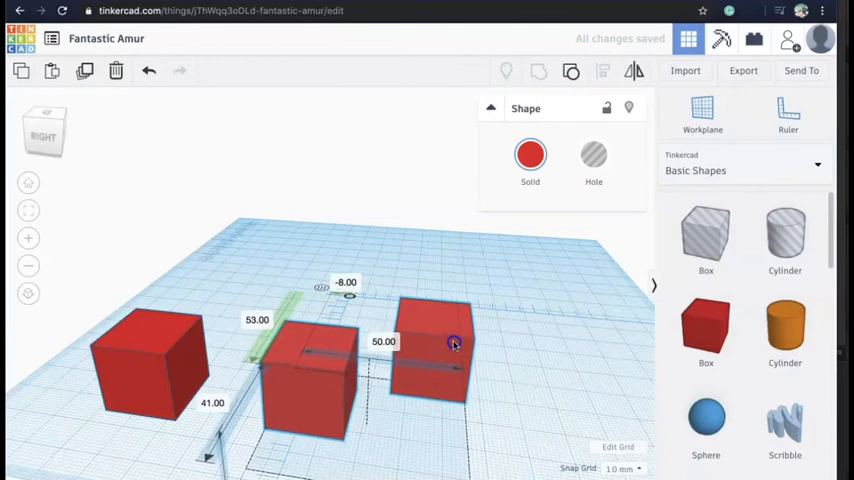
# Step: Shift-select another red box so the boxes can be aligned together
pyautogui.click(572, 70)
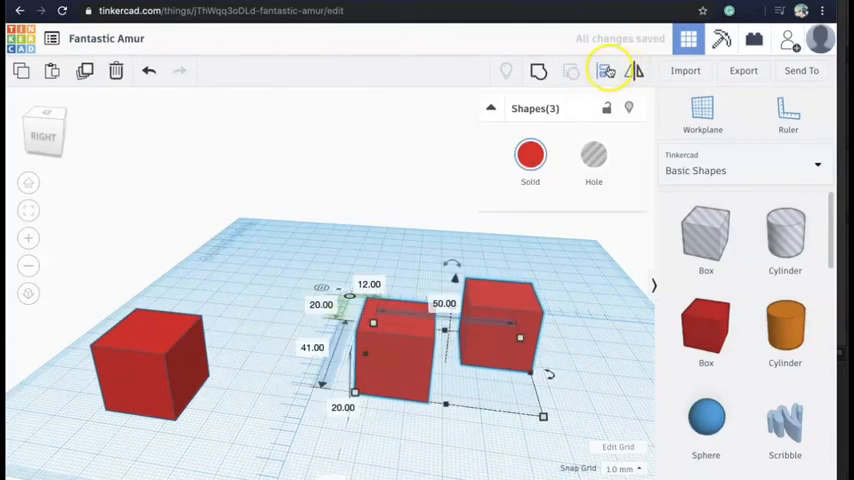
pyautogui.moveTo(636, 70)
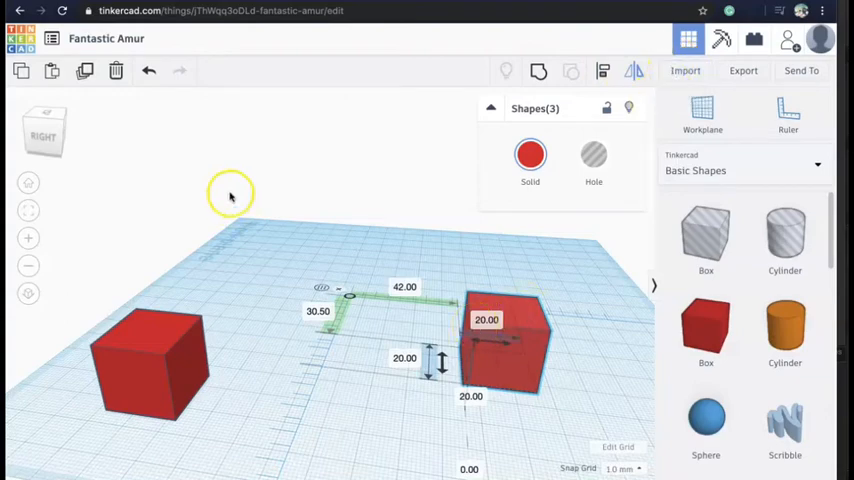
pyautogui.moveTo(148, 70)
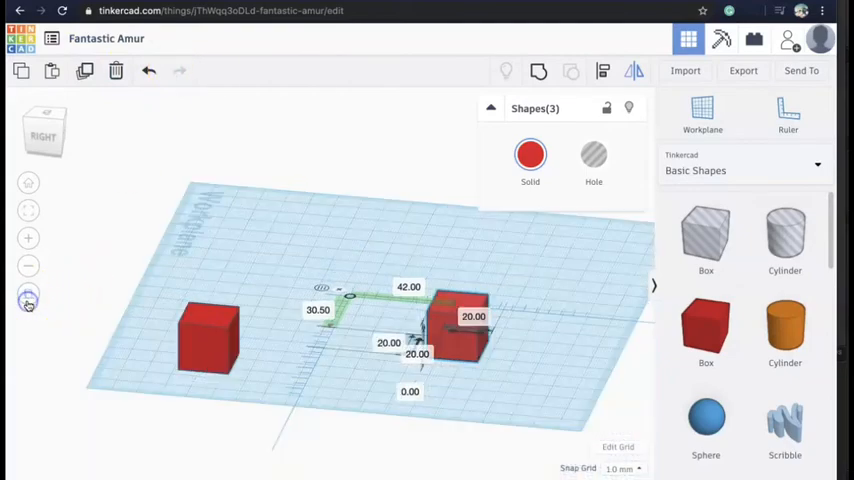
pyautogui.moveTo(28, 300)
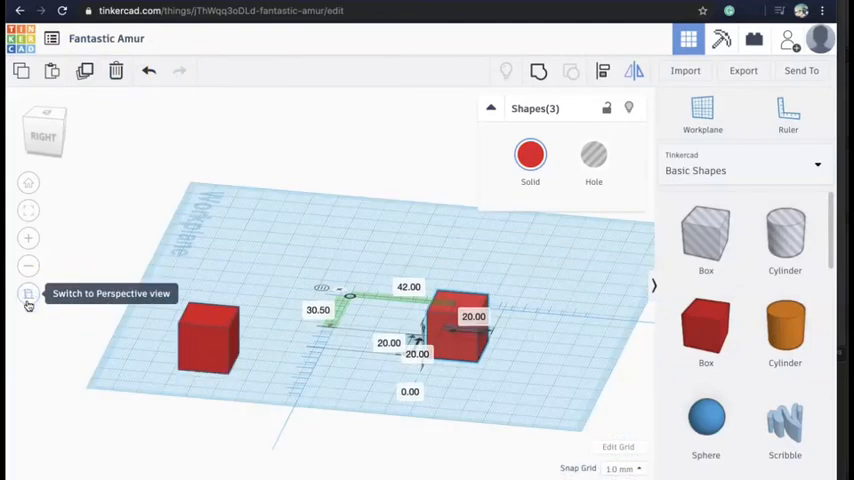
pyautogui.click(28, 292)
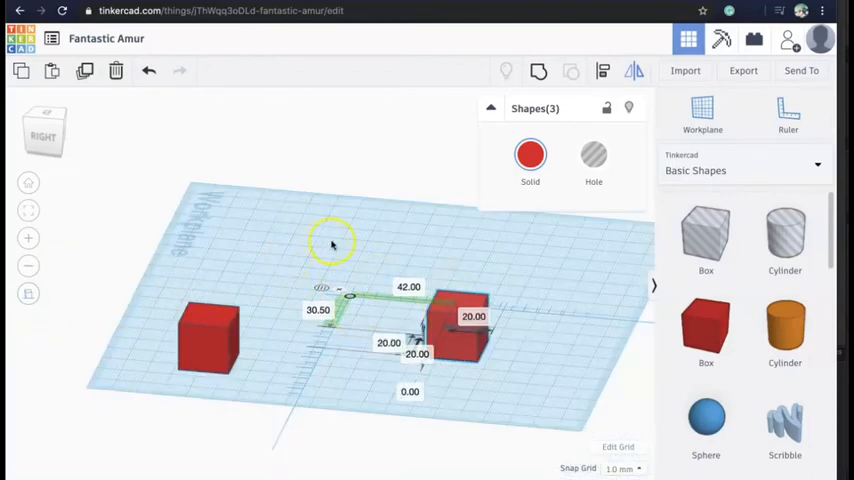
pyautogui.moveTo(324, 276)
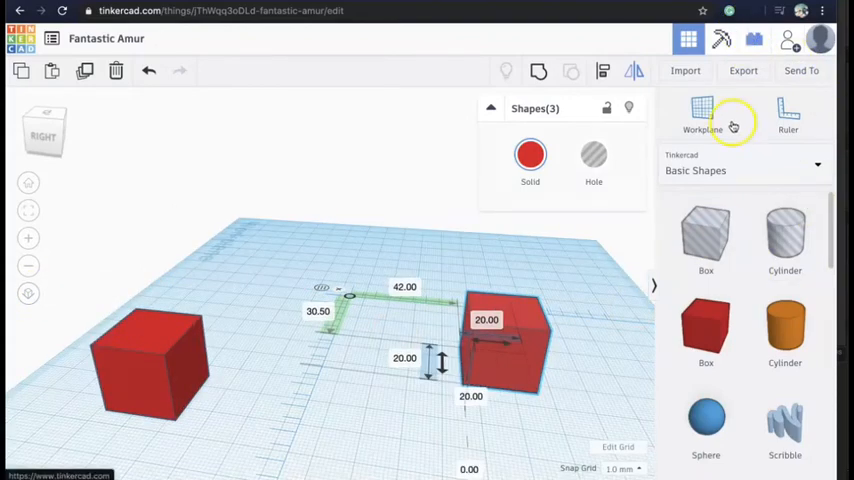
pyautogui.click(754, 40)
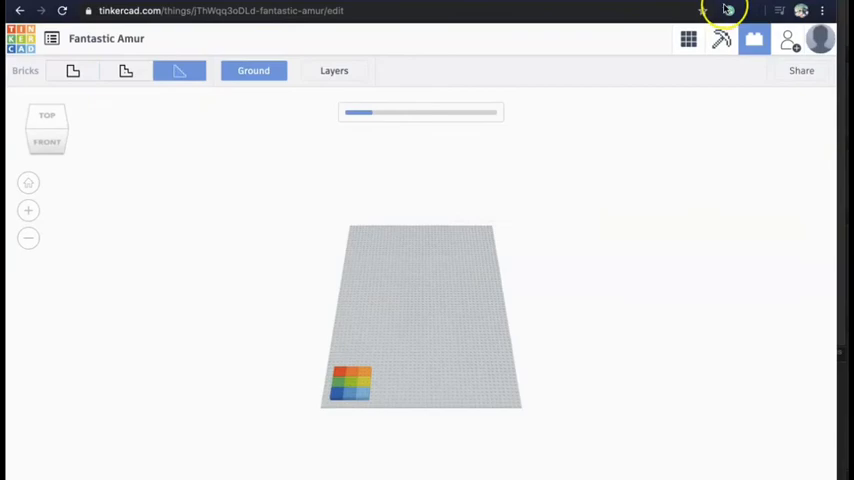
# Step: Switch the editor to the Bricks view of the red-box design
pyautogui.click(722, 38)
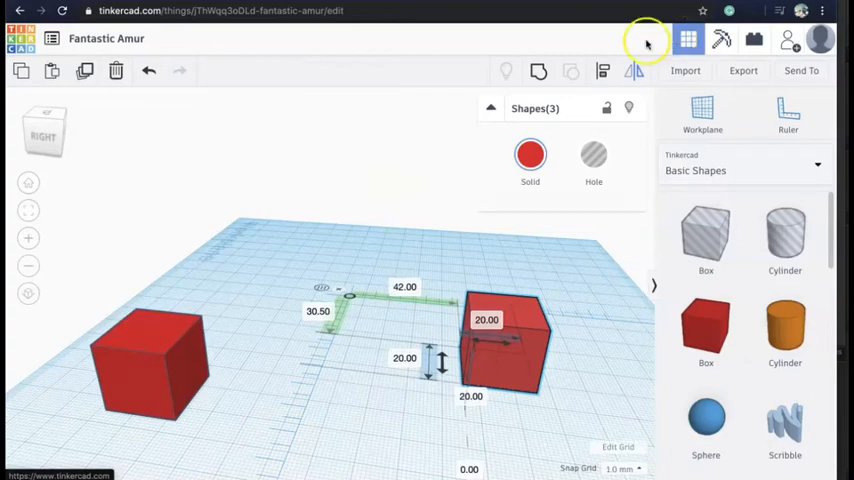
# Step: Return to the 3D Design view and deselect the red boxes on the workplane
pyautogui.click(622, 468)
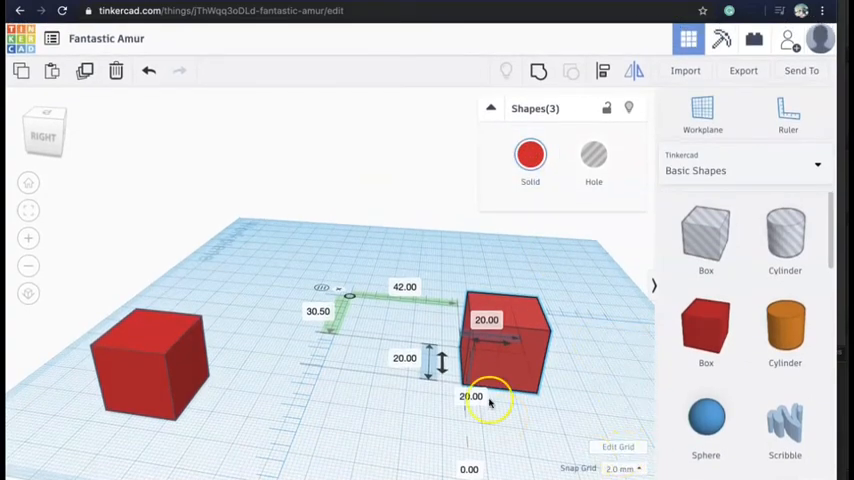
pyautogui.click(336, 424)
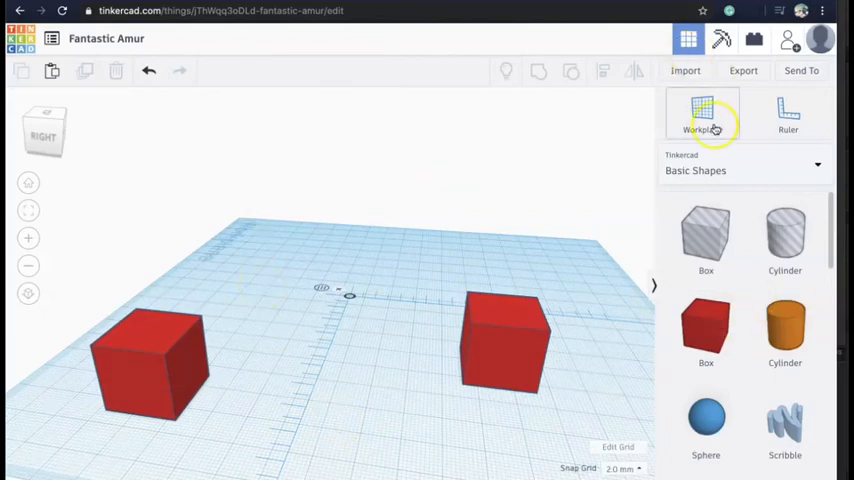
pyautogui.moveTo(686, 70)
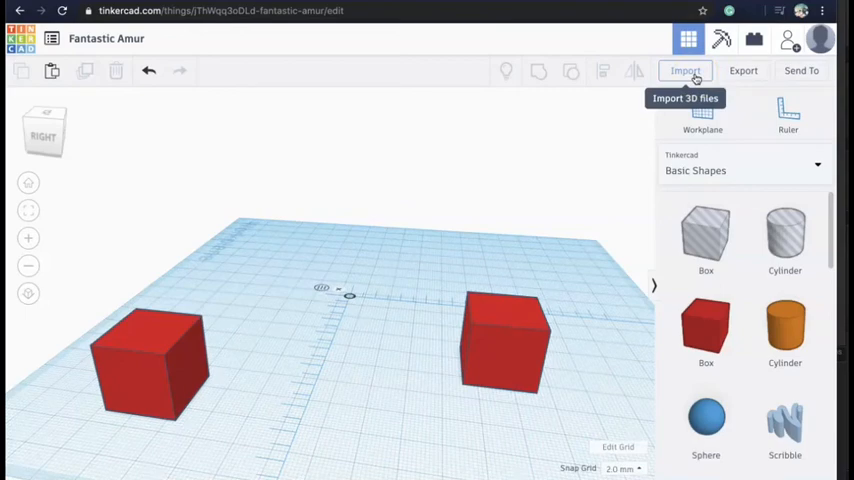
pyautogui.scroll(-3)
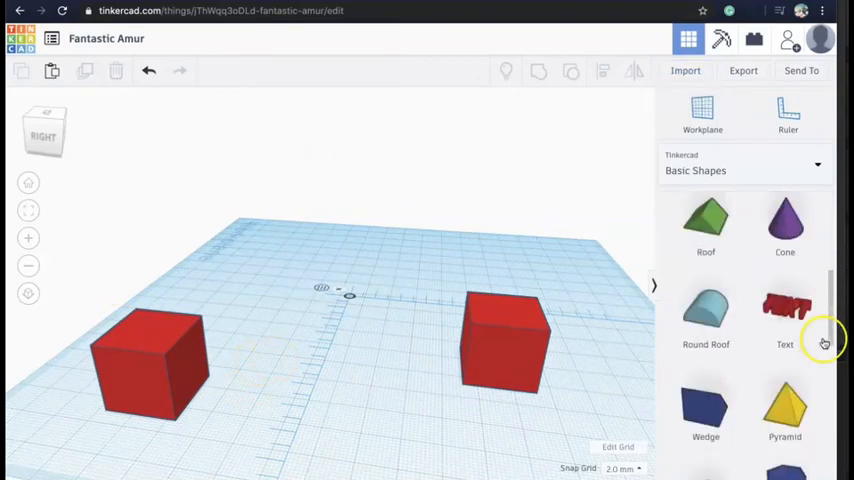
pyautogui.scroll(-3)
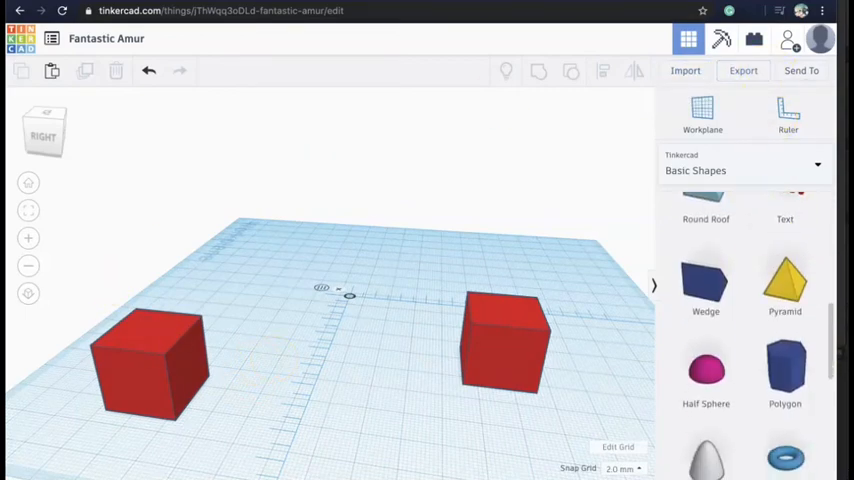